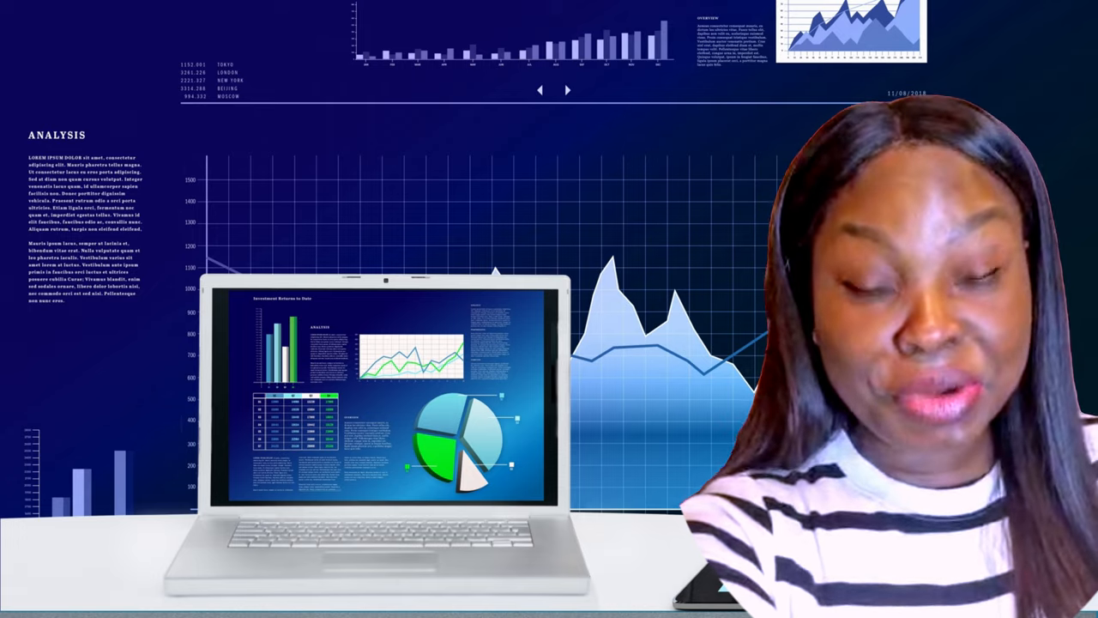
- Select the April Actual cell for Sales (C4) and start a formula with =
{"action": "left_click", "coordinate": [398, 248]}
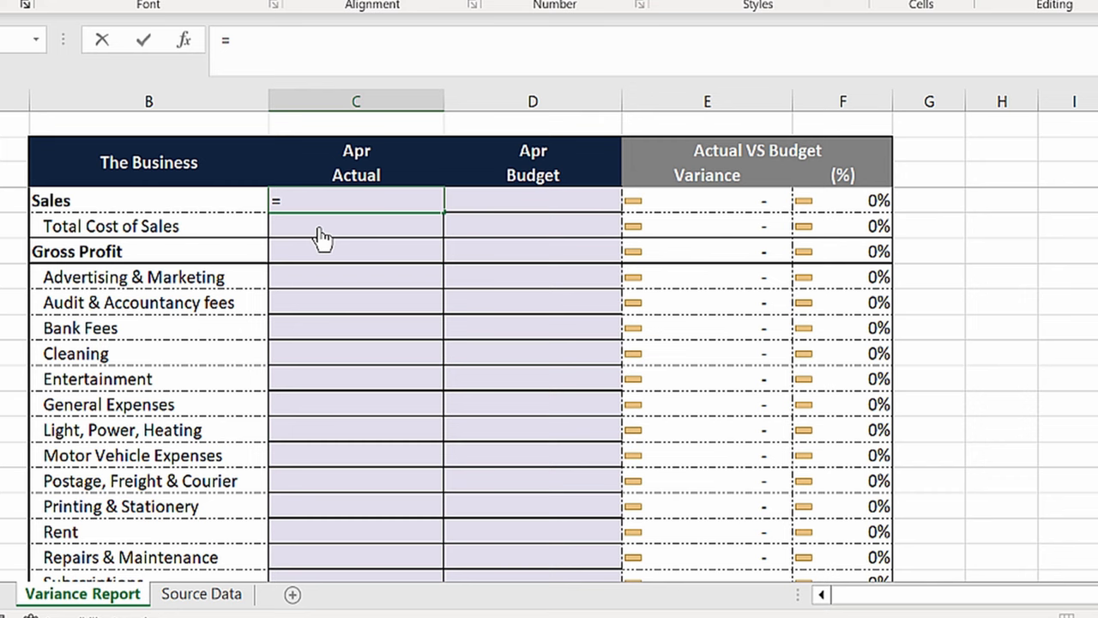
- Enter =XLOOKUP(C$2,Table1[#Headers],Table1) using the Source Data table headers to pull the April column
{"action": "type", "text": "XLOOKUP(C$2"}
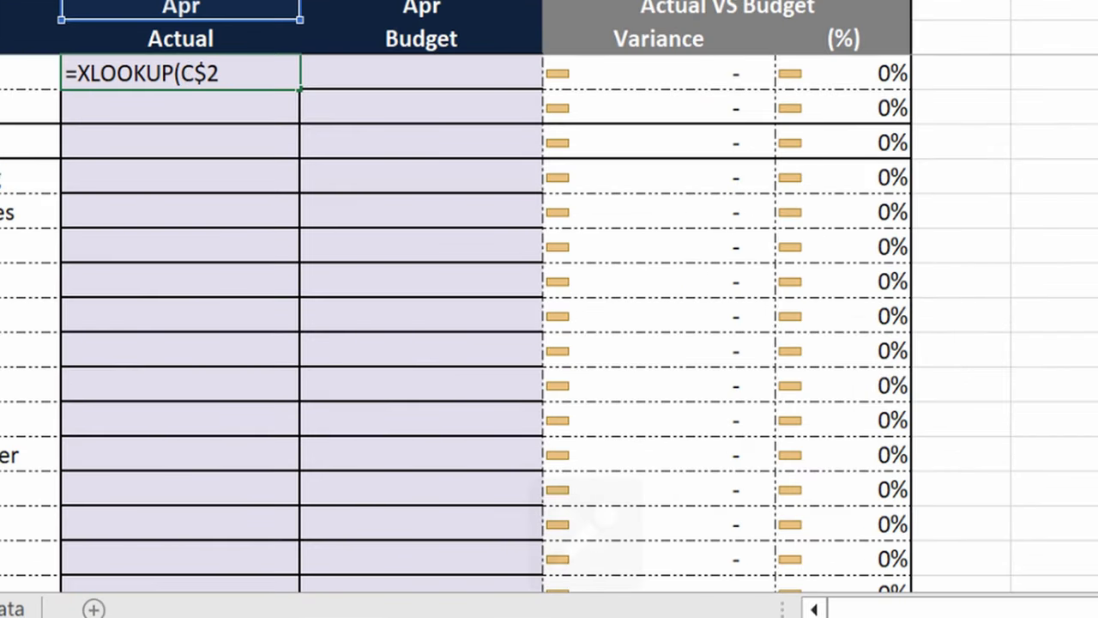
{"action": "type", "text": ","}
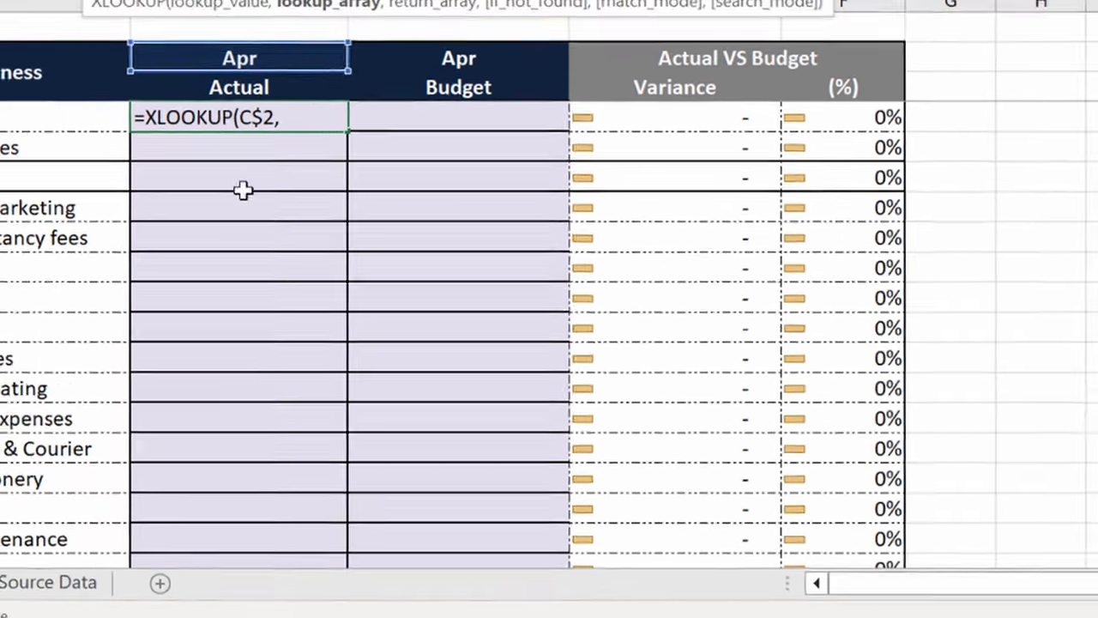
{"action": "left_click", "coordinate": [201, 594]}
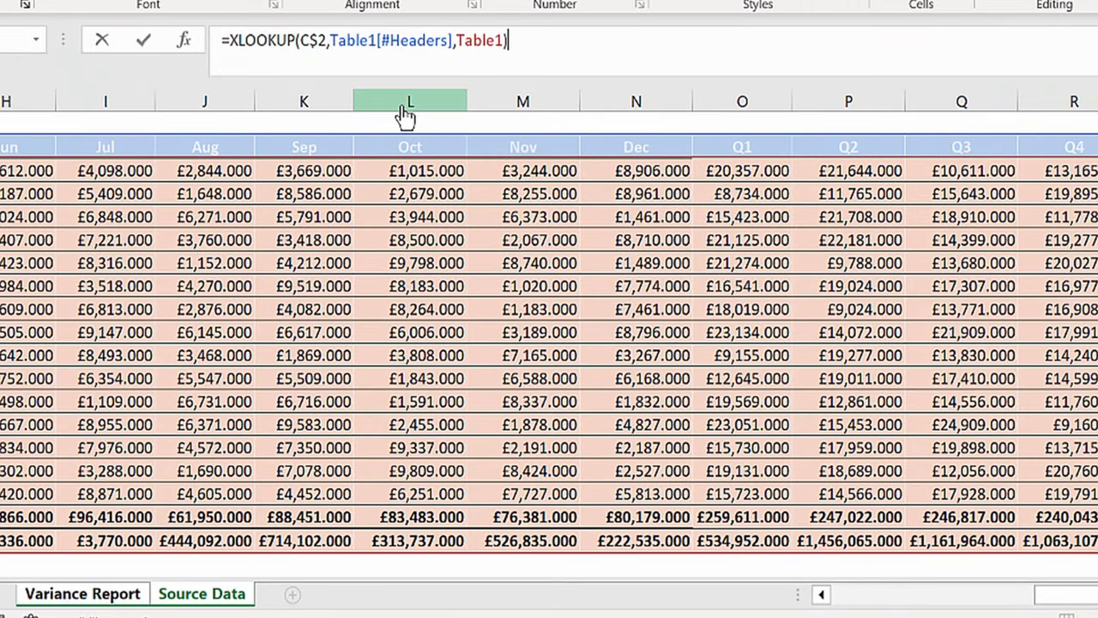
{"action": "left_click", "coordinate": [82, 593]}
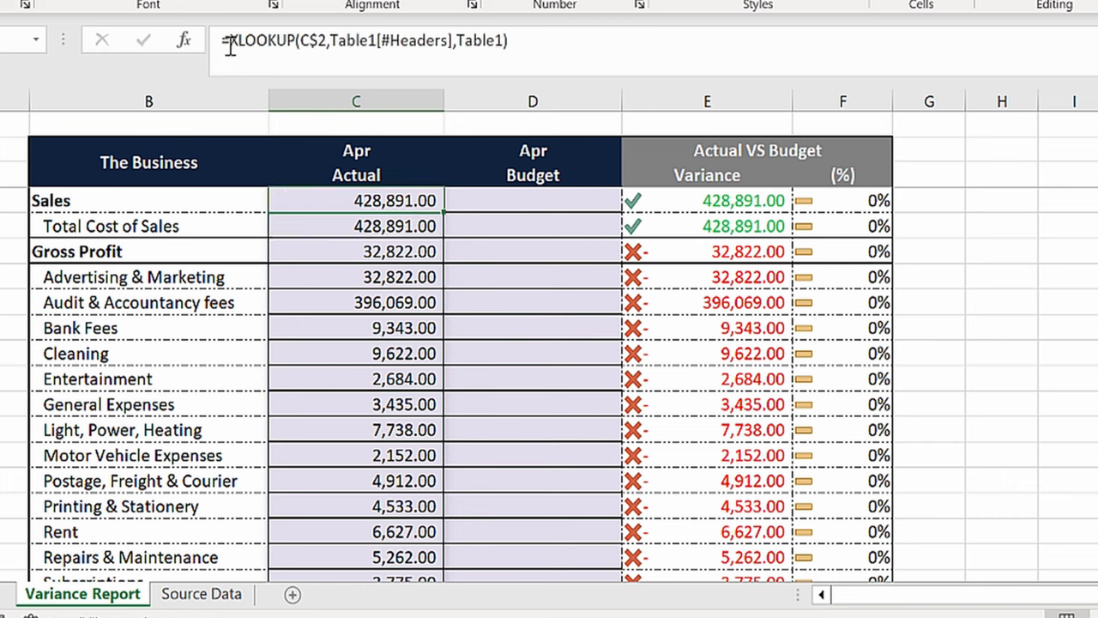
- Wrap the XLOOKUP in SUMIFS with Table1[Account] matched to the $B4 account label
{"action": "type", "text": "SUMIFS("}
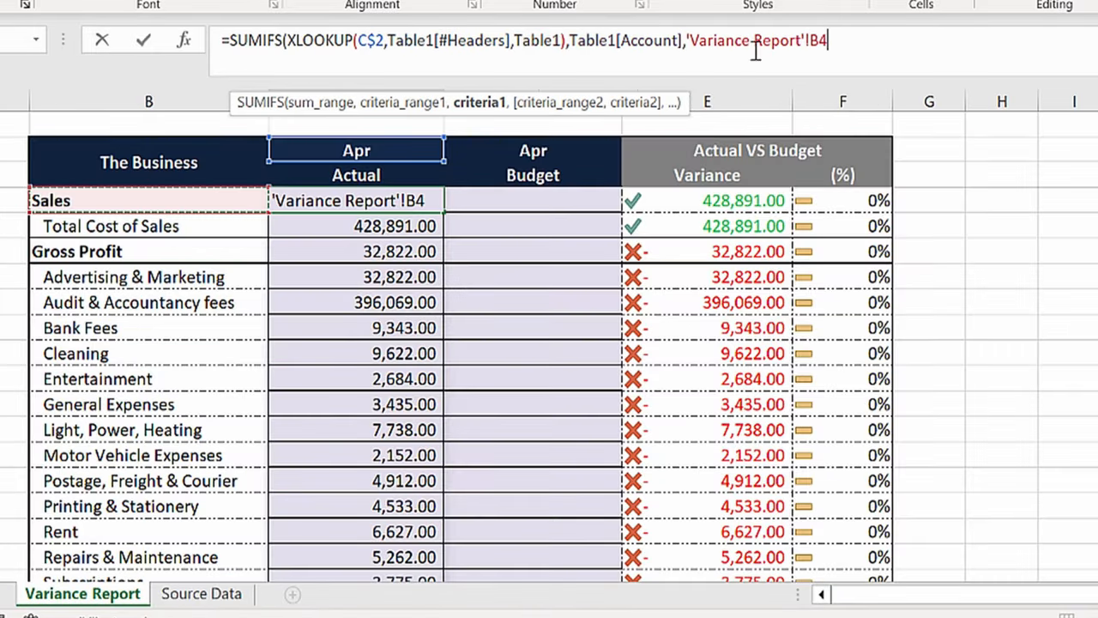
{"action": "key", "text": "f4"}
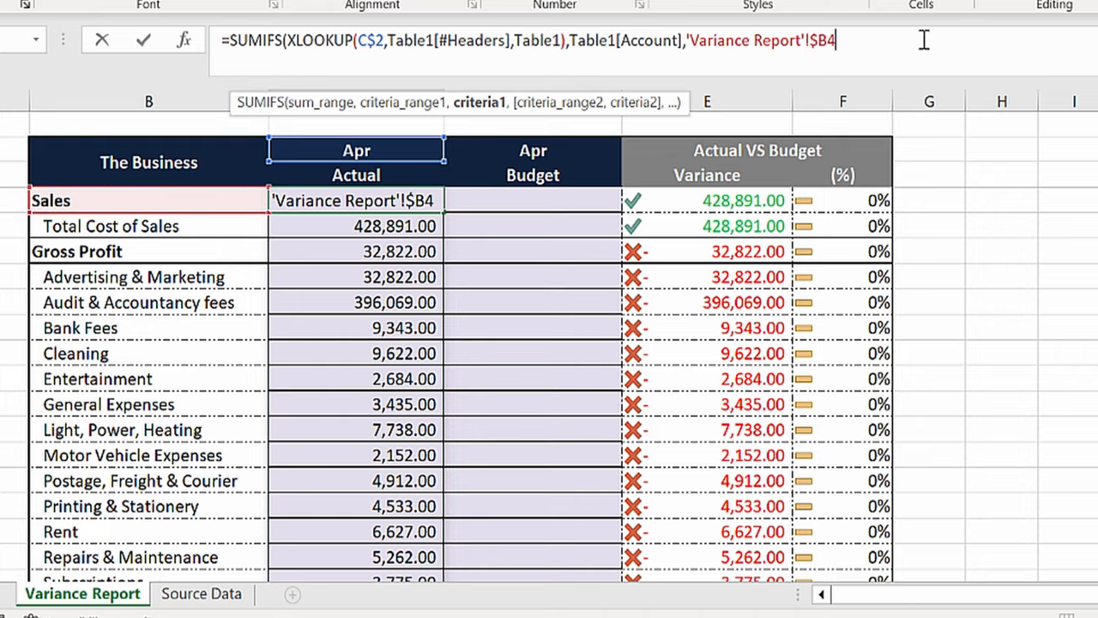
{"action": "type", "text": ","}
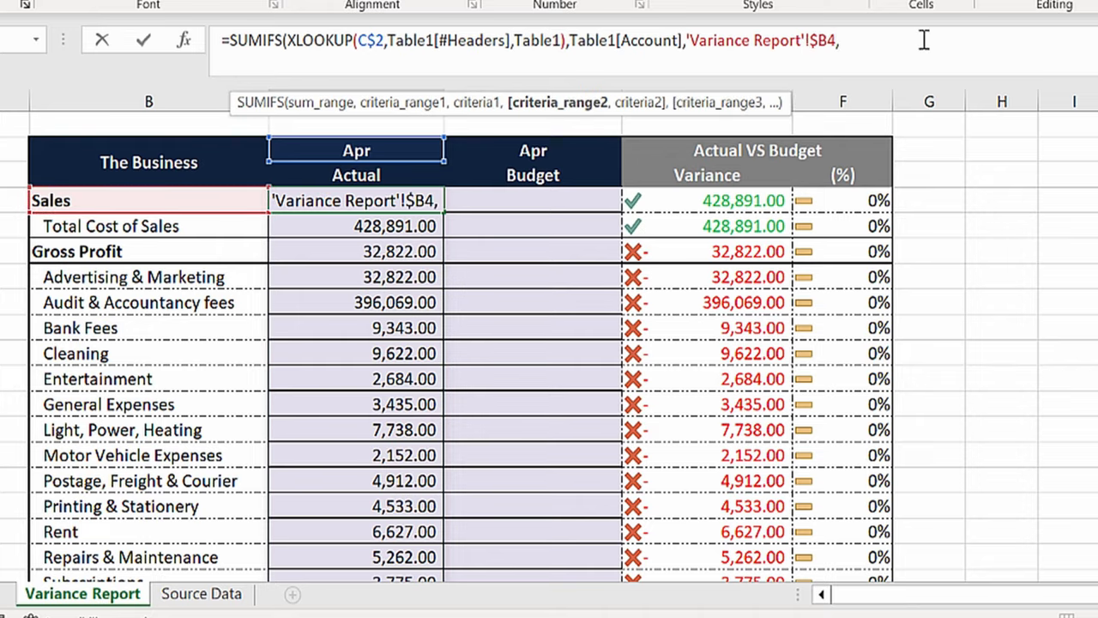
{"action": "mouse_move", "coordinate": [201, 594]}
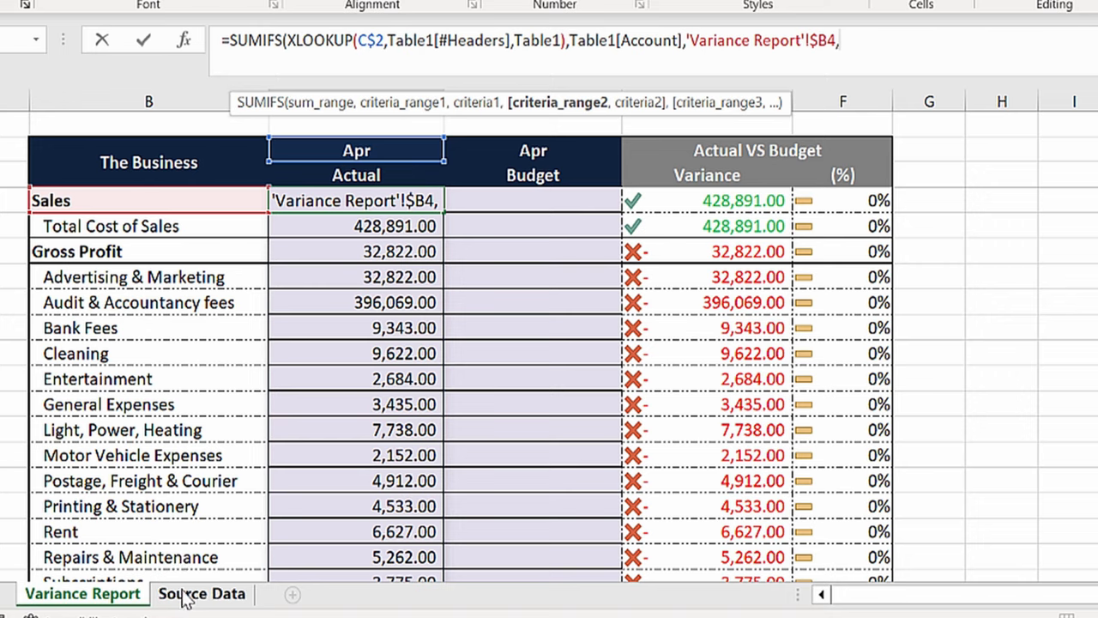
{"action": "left_click", "coordinate": [201, 594]}
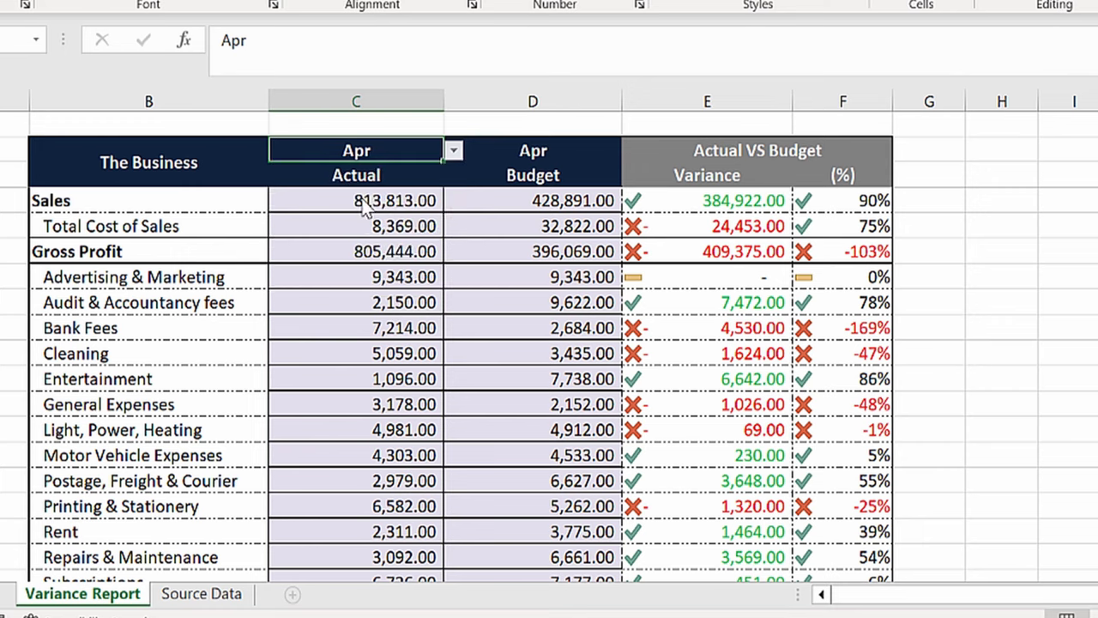
- Change the reporting period dropdown in C2 to YTD
{"action": "left_click", "coordinate": [453, 150]}
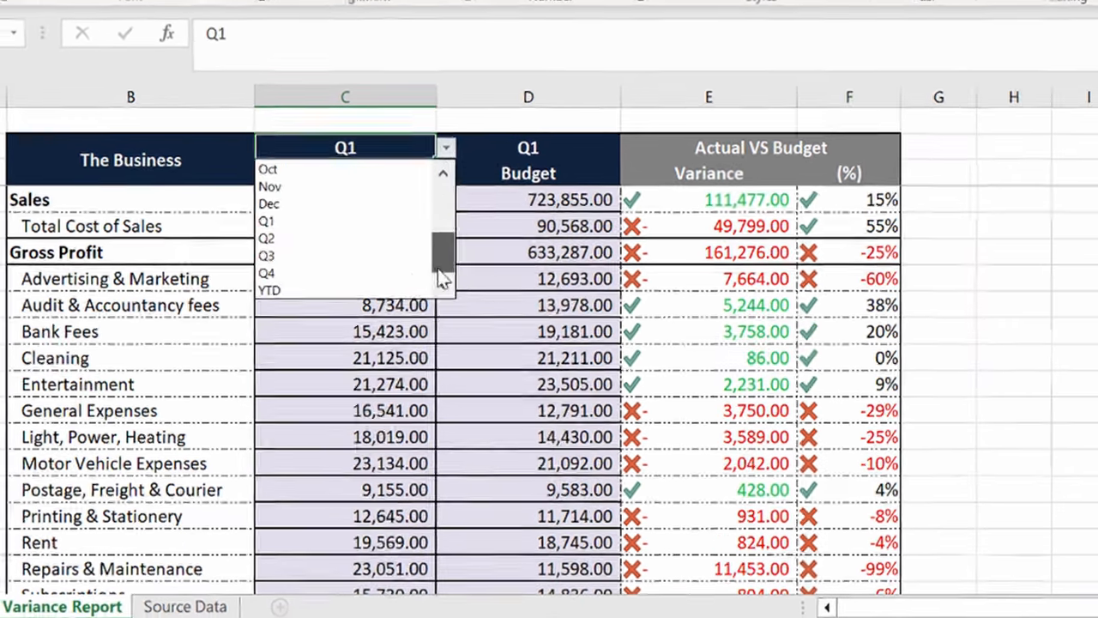
{"action": "left_click", "coordinate": [267, 290]}
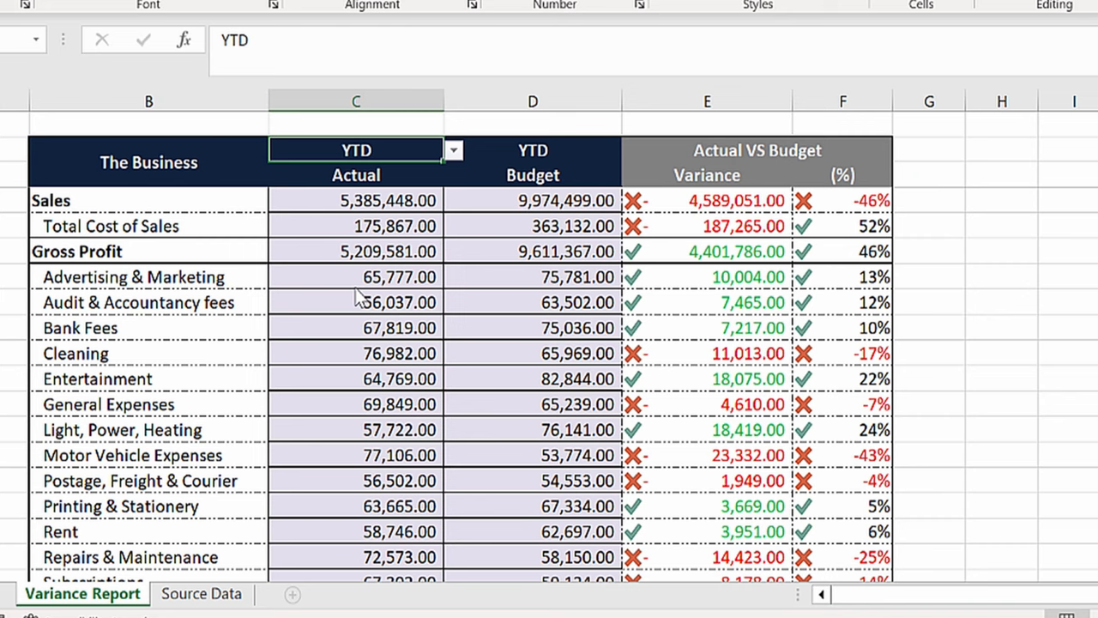